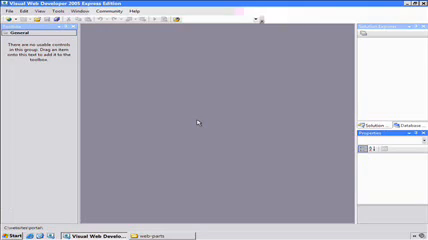
- Open the webparts web site from the File menu's Open Web Site command
click(11, 24)
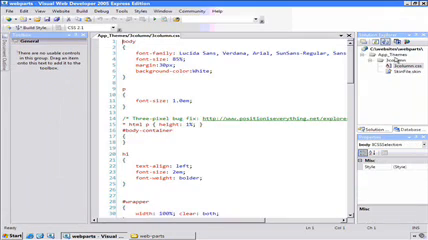
- Scroll through the 3column.css stylesheet from the 3column theme
scroll(down, 3)
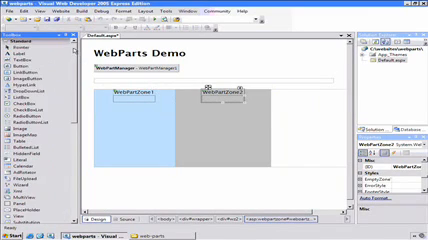
- Scroll the Default.aspx page to the two columns below WebPartManager1
scroll(down, 3)
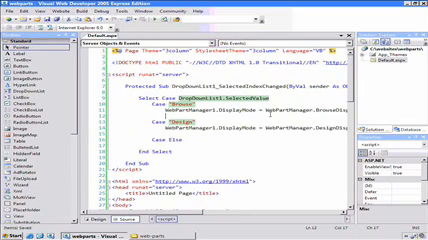
- Run Default.aspx in Internet Explorer without debugging
key(F5)
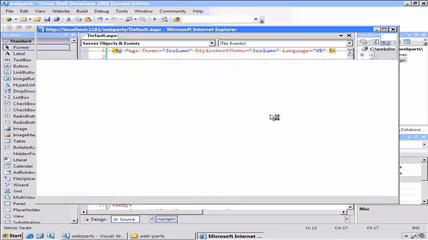